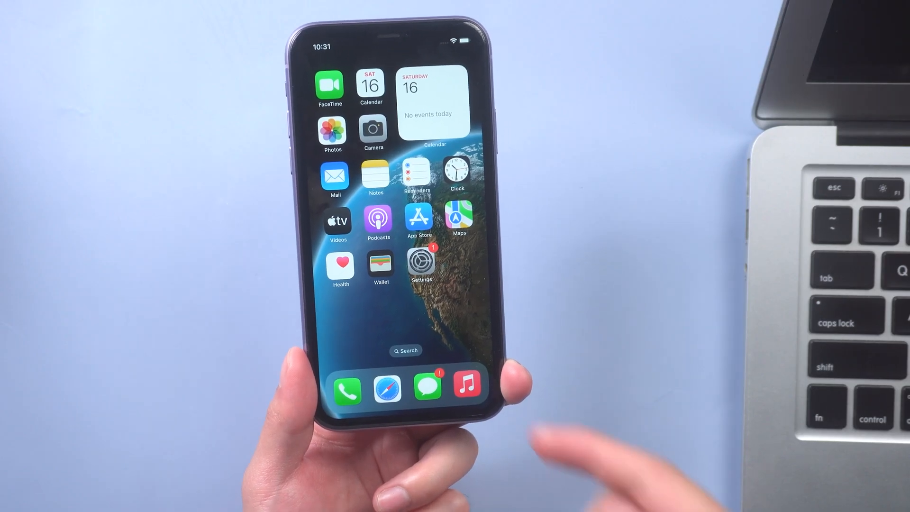
# - Check in Apple ID > iCloud > Show All that Contacts syncs to iCloud
pyautogui.click(421, 264)
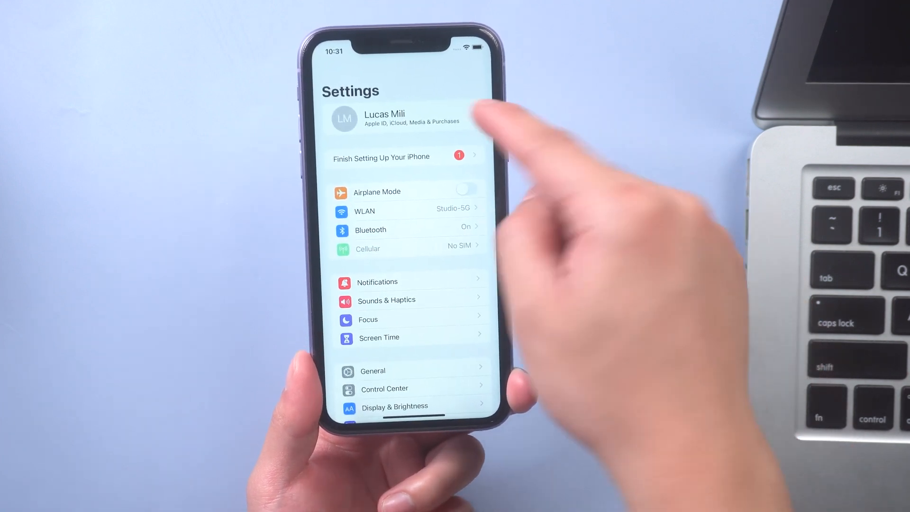
pyautogui.click(401, 119)
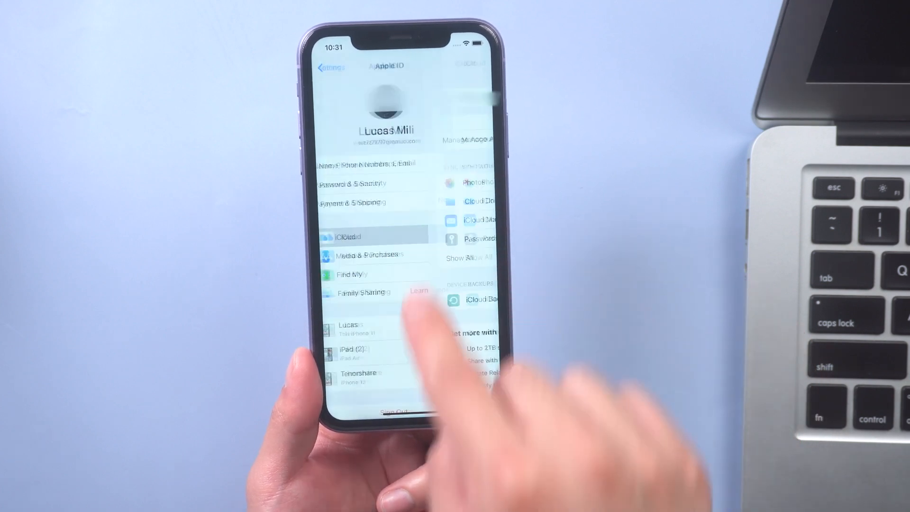
pyautogui.click(345, 235)
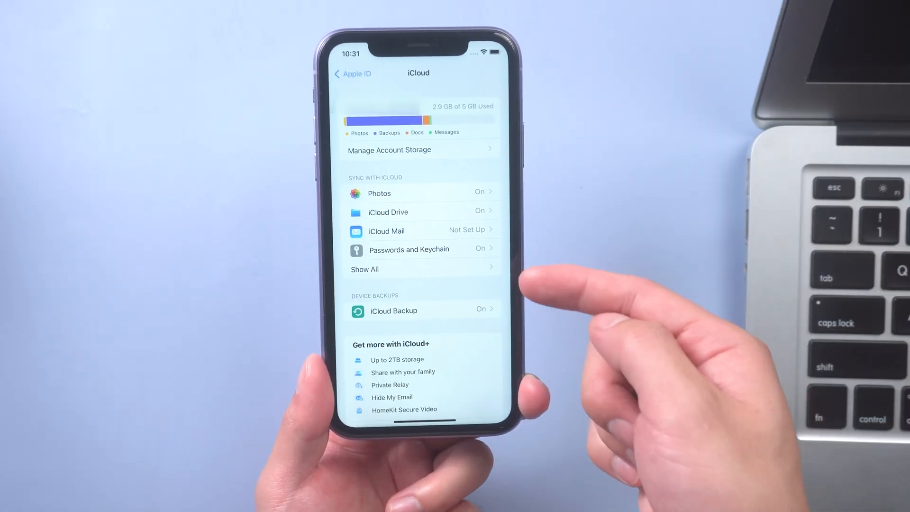
pyautogui.click(365, 269)
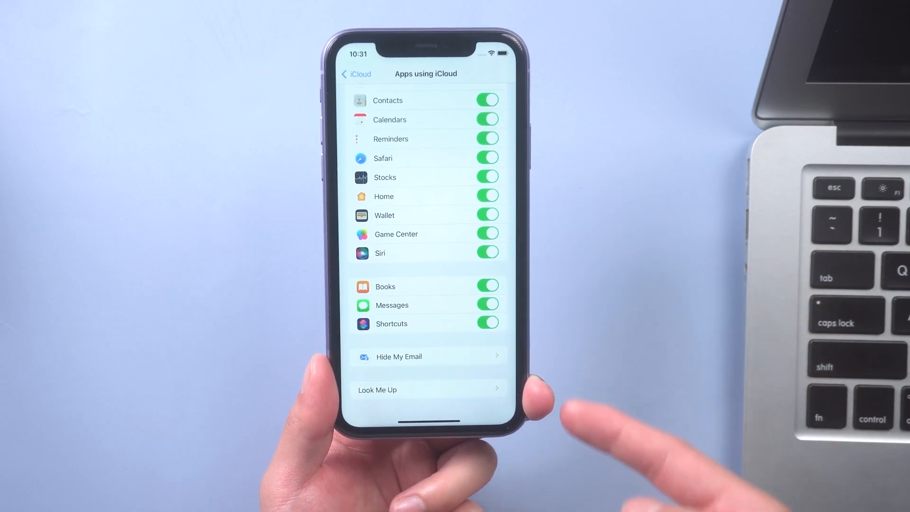
pyautogui.click(356, 74)
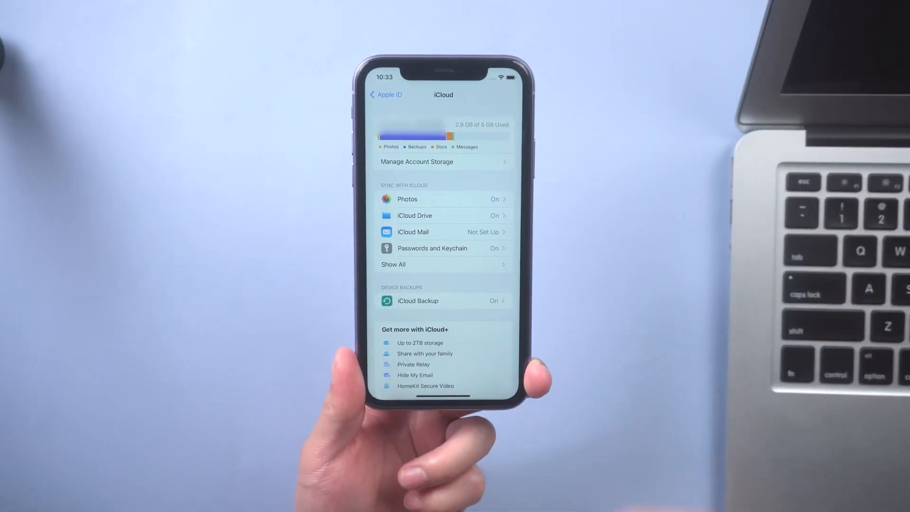
# - View the iCloud Backup page showing automatic iPhone backup switched on
pyautogui.click(417, 300)
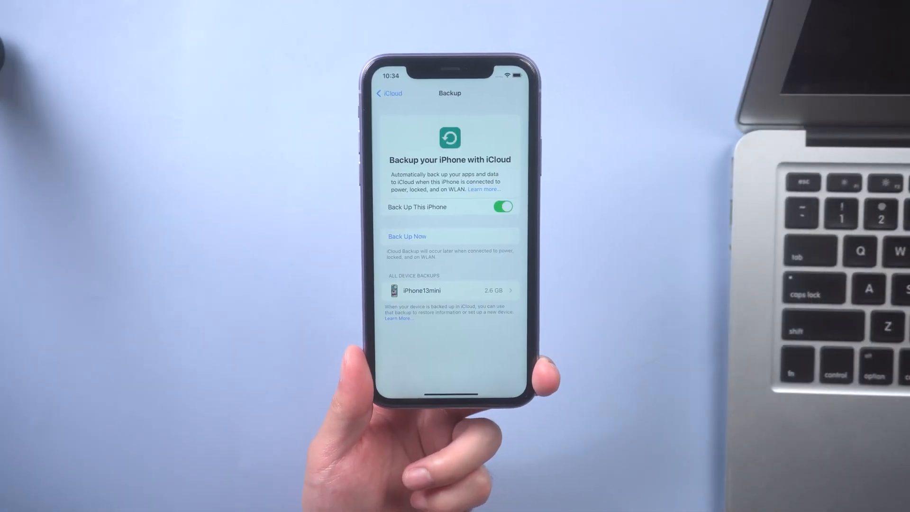
pyautogui.click(407, 236)
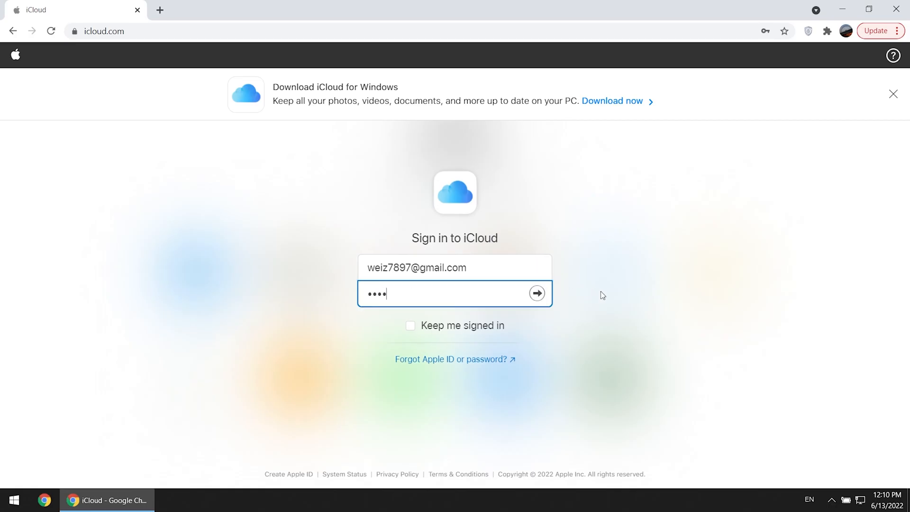
# - Sign in to icloud.com with the Apple ID and launch the Contacts app
pyautogui.click(535, 293)
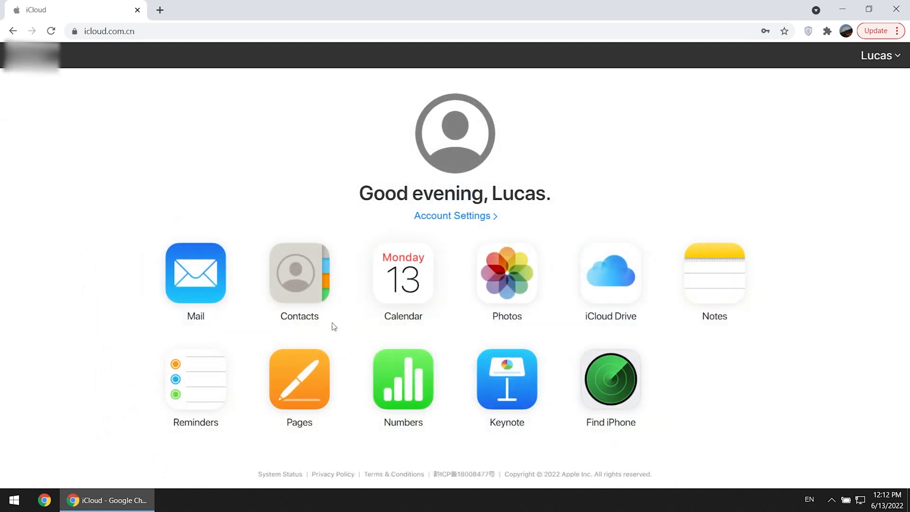
pyautogui.click(299, 273)
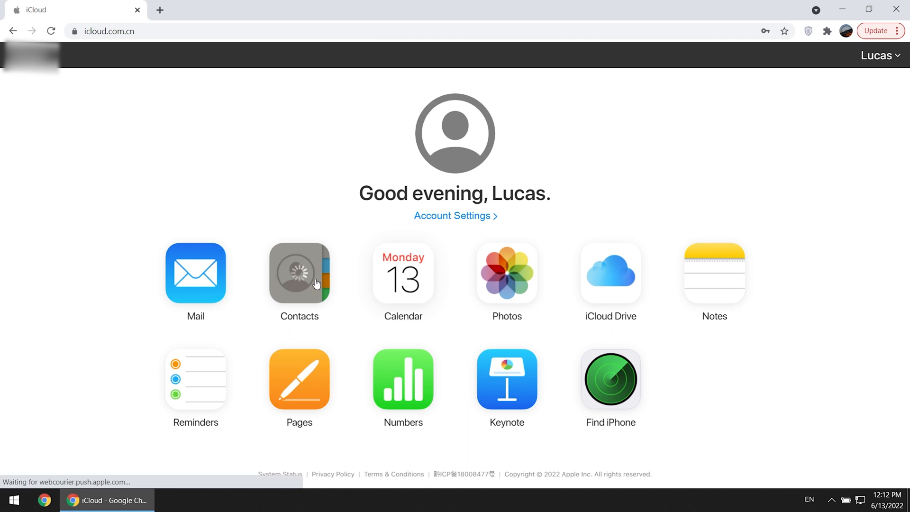
pyautogui.click(299, 273)
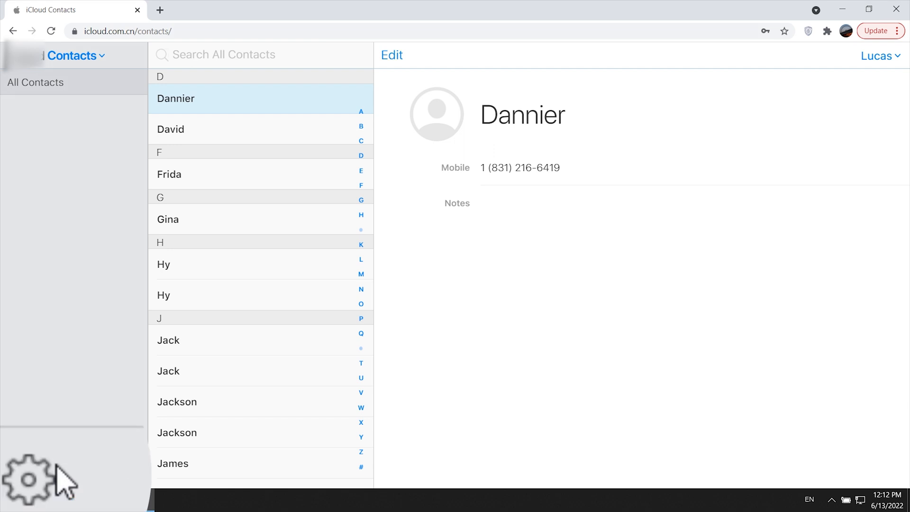
# - Select all 33 iCloud contacts and export them as a vCard file
pyautogui.click(26, 477)
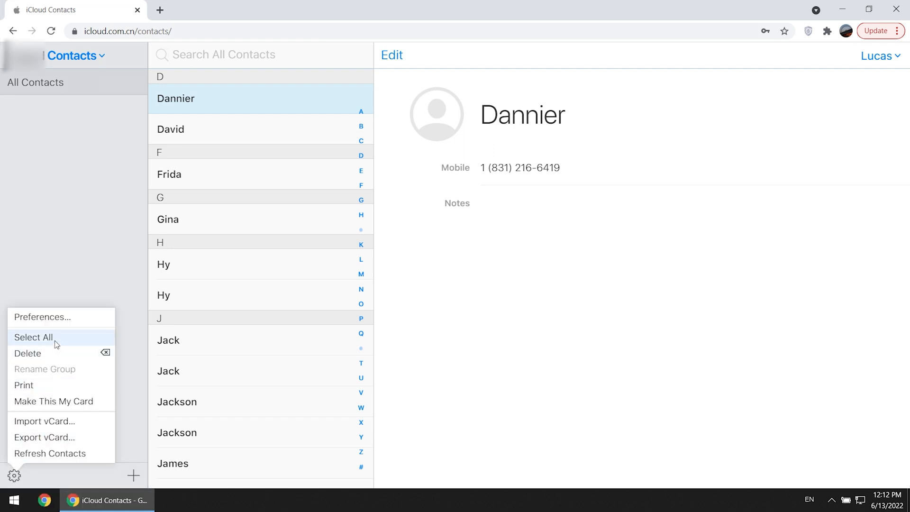
pyautogui.click(33, 337)
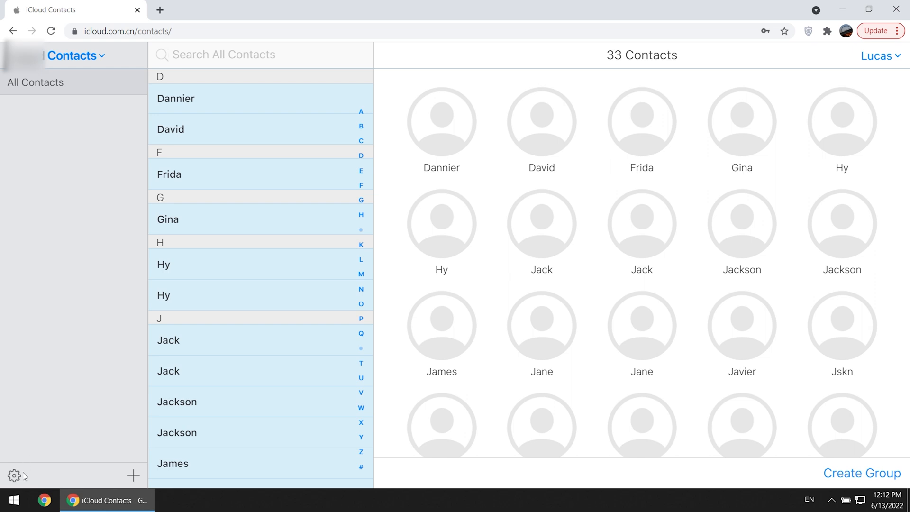
pyautogui.click(14, 475)
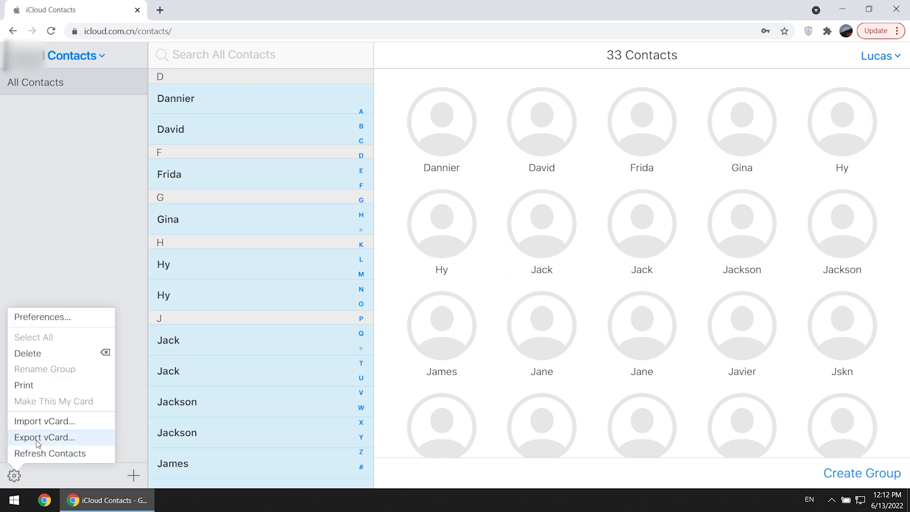
pyautogui.click(43, 437)
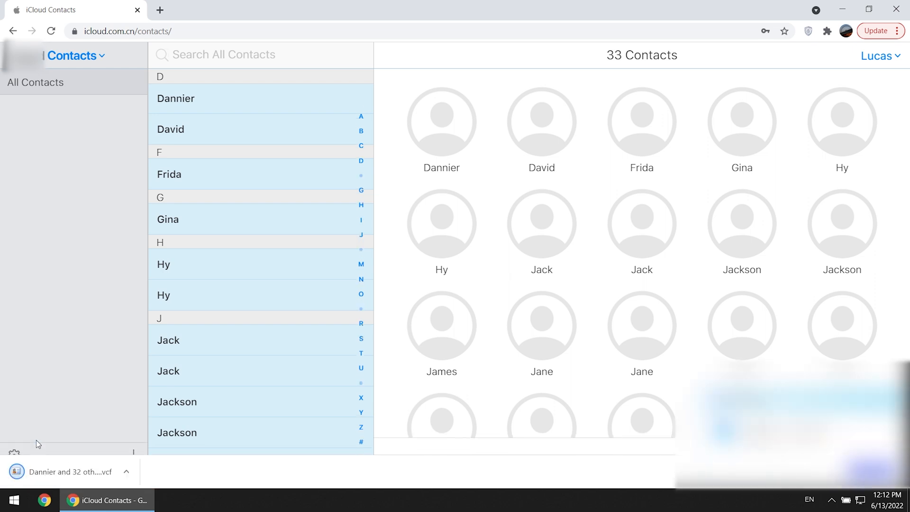
pyautogui.moveTo(50, 471)
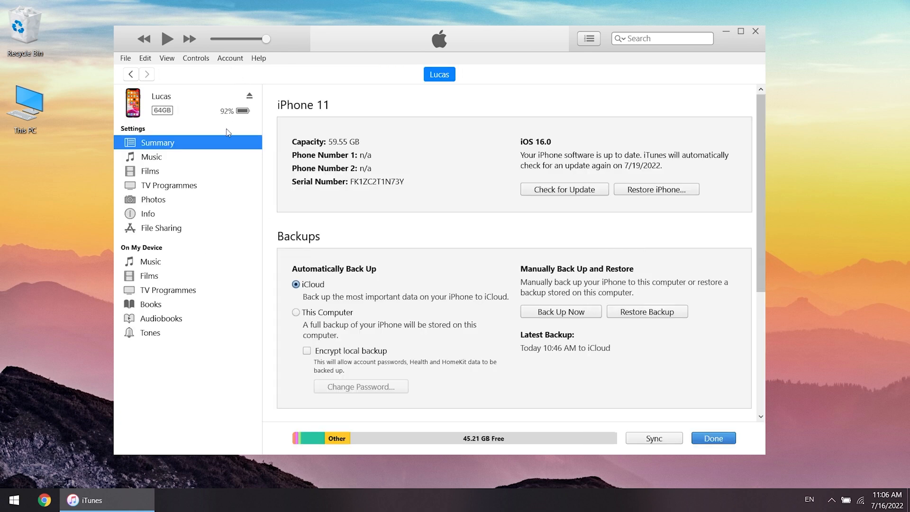
pyautogui.moveTo(186, 236)
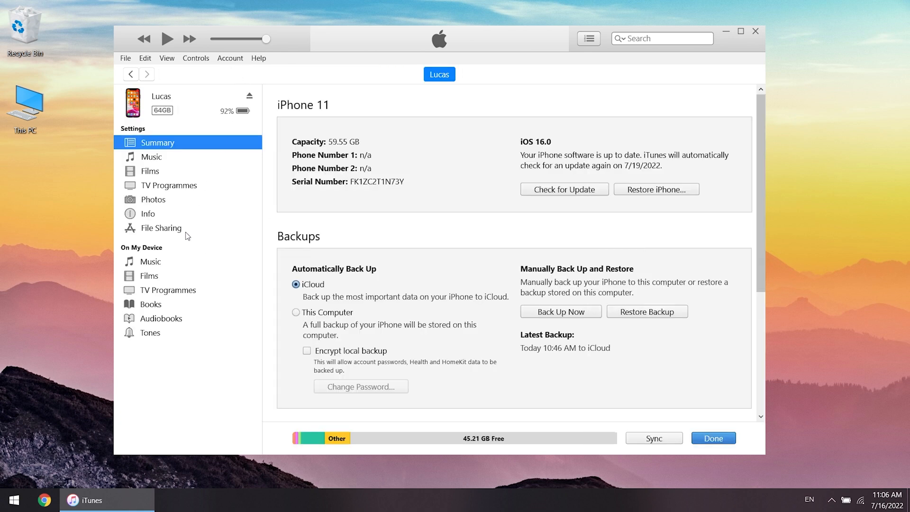
# - Pick hello word.docx from the Word app's File Sharing documents for saving
pyautogui.click(161, 227)
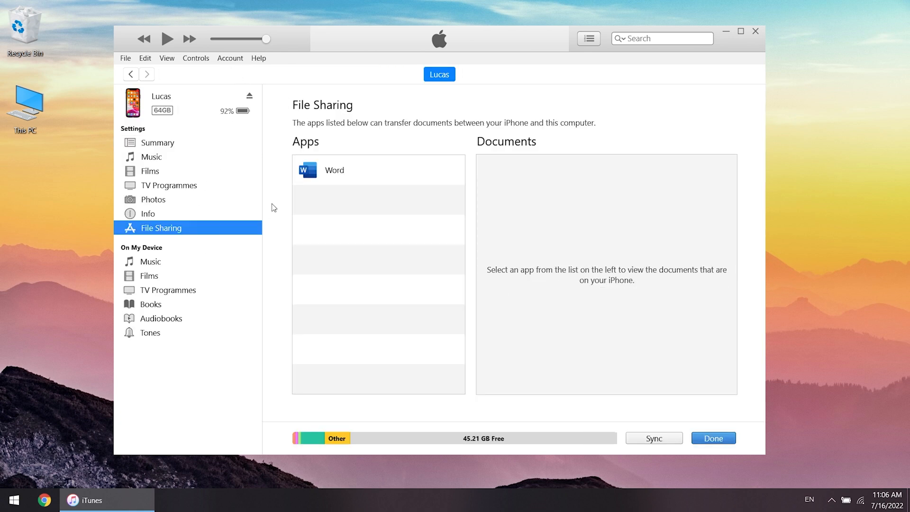
pyautogui.click(334, 170)
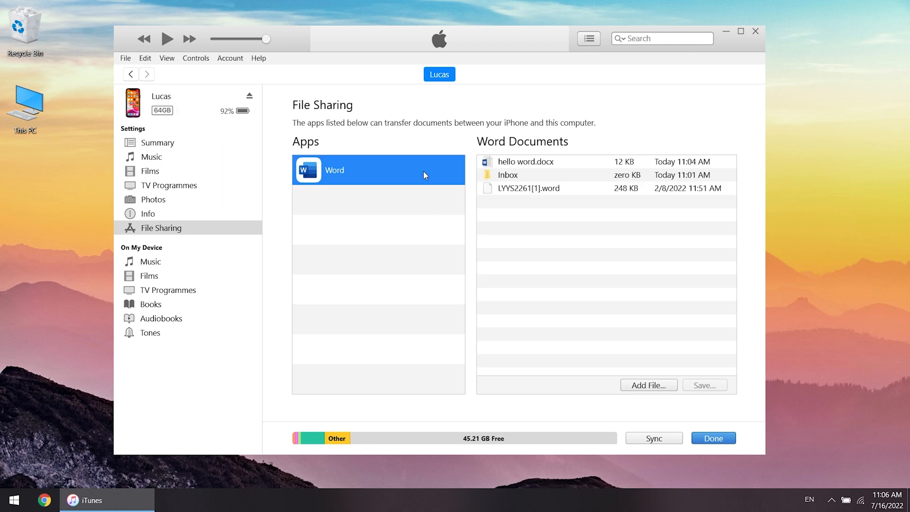
pyautogui.moveTo(452, 174)
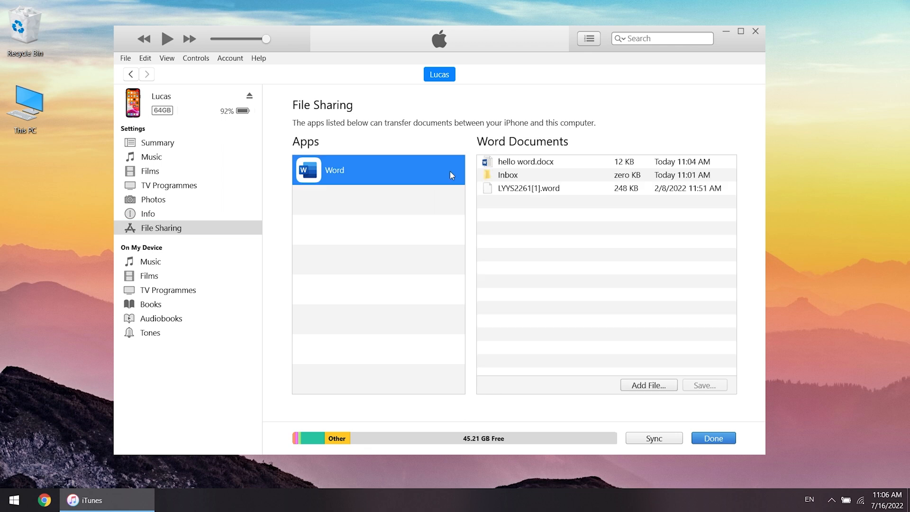
pyautogui.click(525, 161)
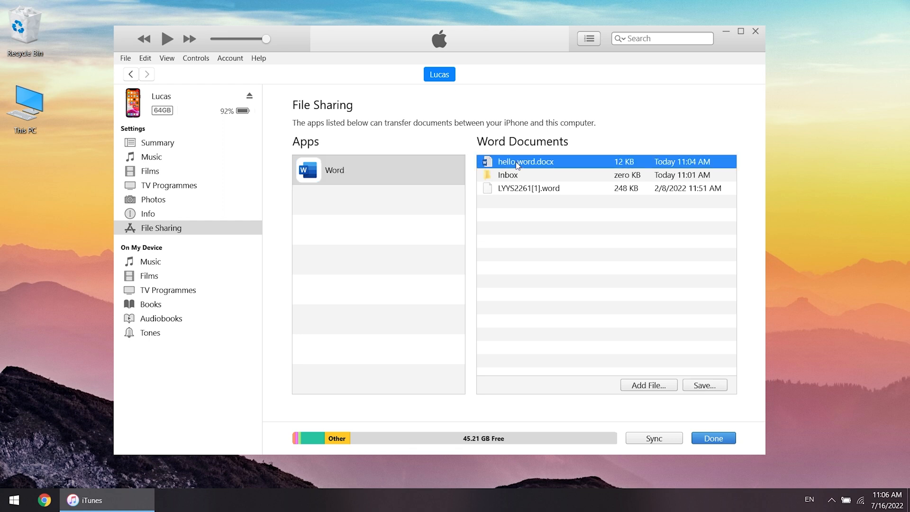
pyautogui.click(704, 385)
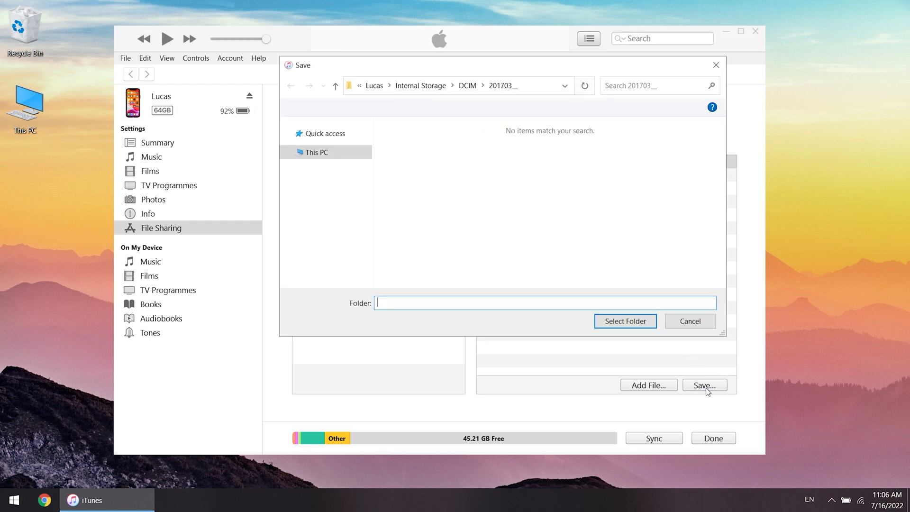
# - Choose Desktop under Quick access as the destination folder for hello word.docx
pyautogui.click(315, 152)
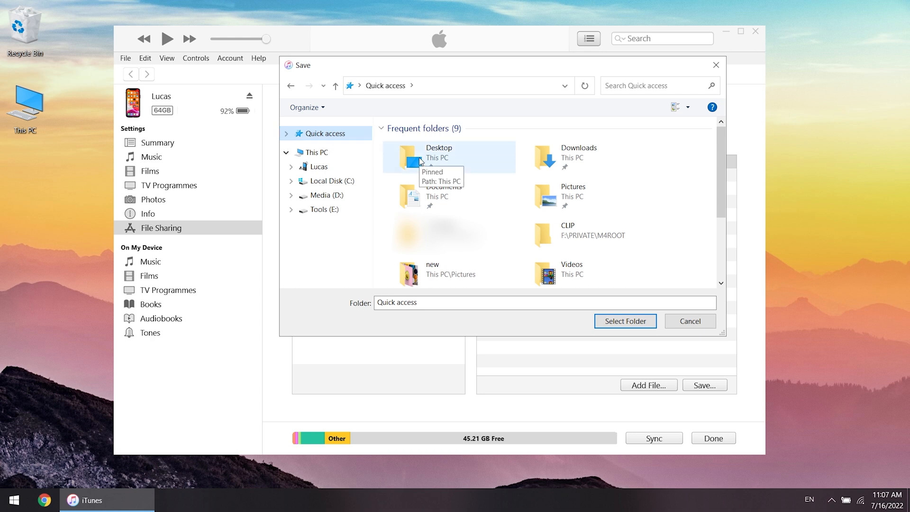
pyautogui.doubleClick(437, 157)
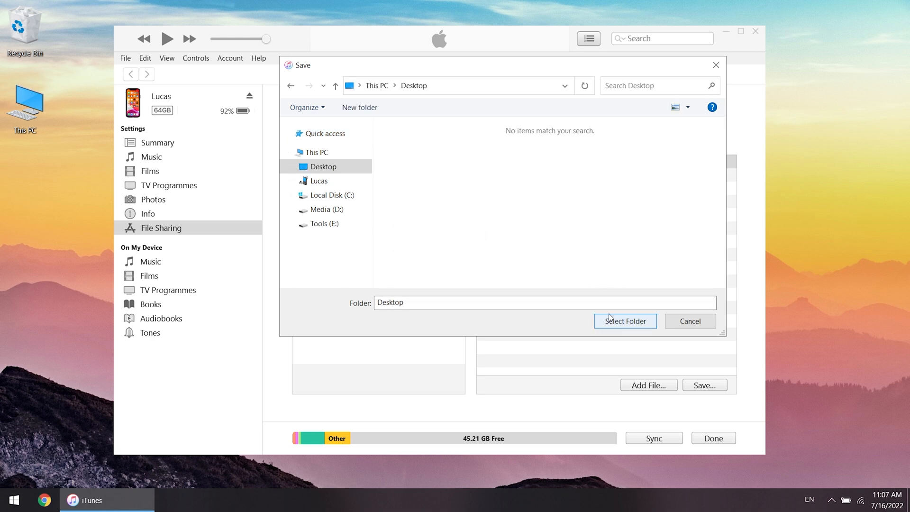
pyautogui.click(624, 320)
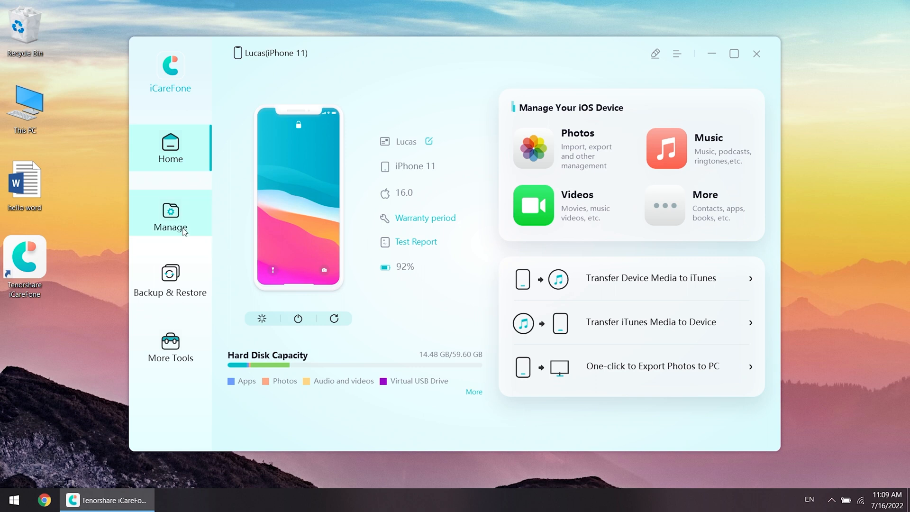
# - Select all 315 photos in iCareFone's photo manager and start exporting them
pyautogui.click(532, 148)
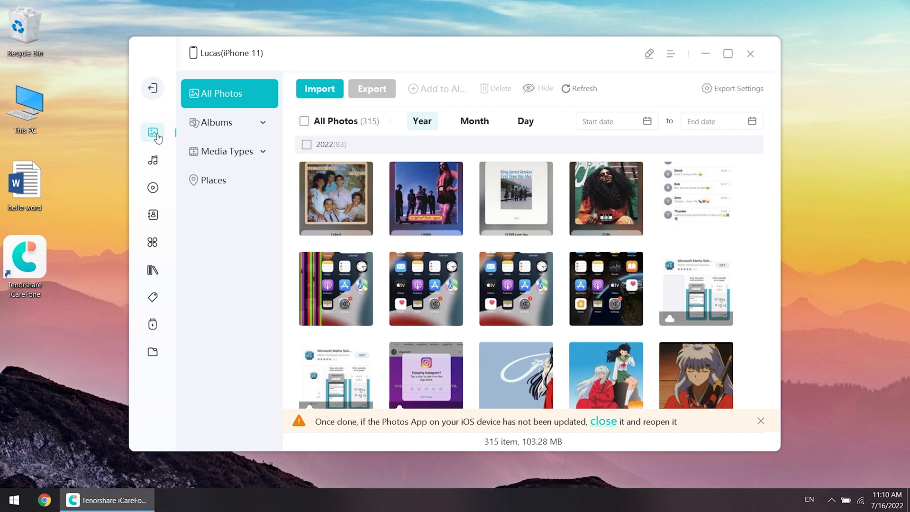
pyautogui.moveTo(153, 190)
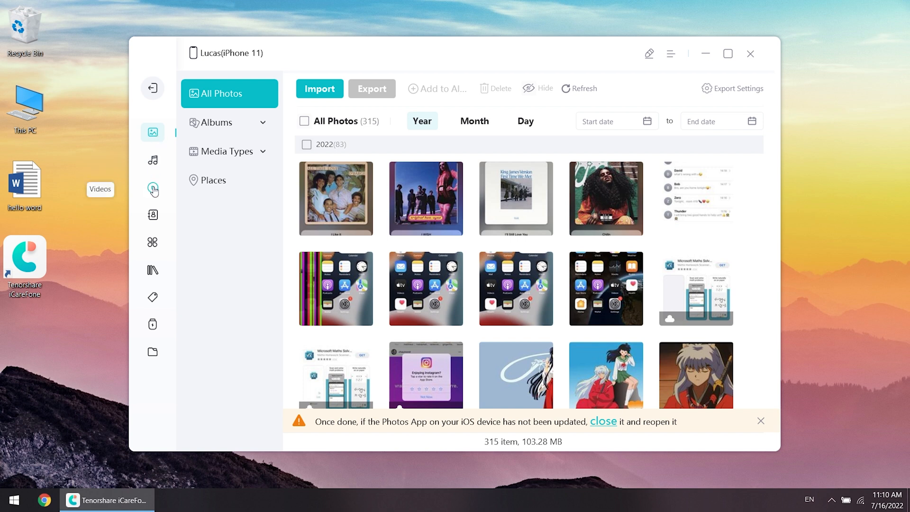
pyautogui.click(153, 242)
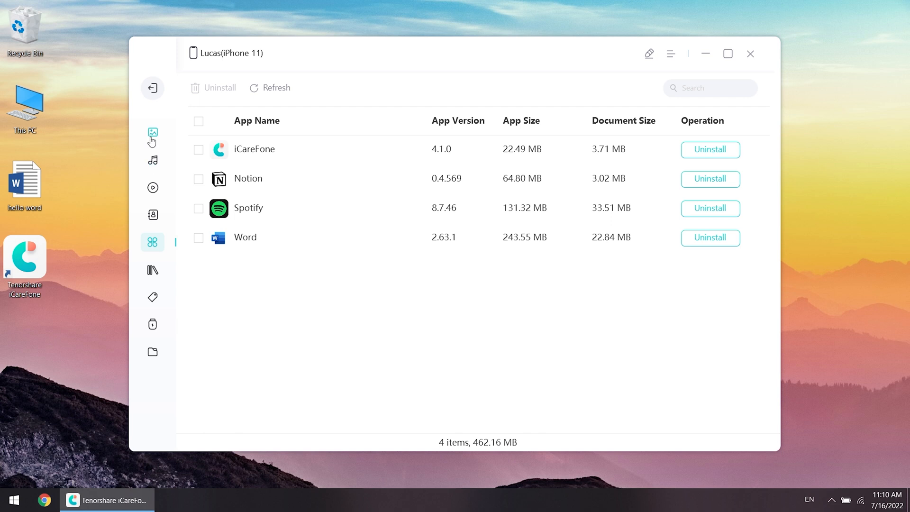
pyautogui.click(152, 133)
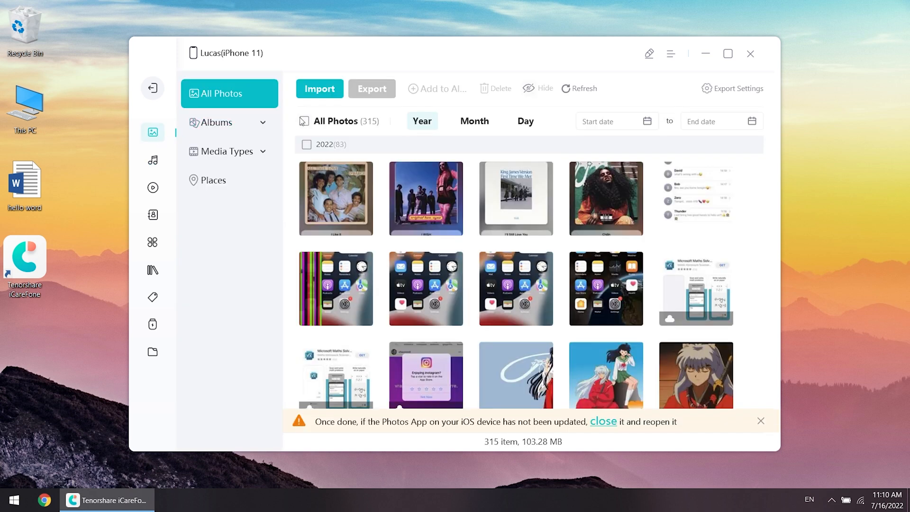
pyautogui.click(303, 121)
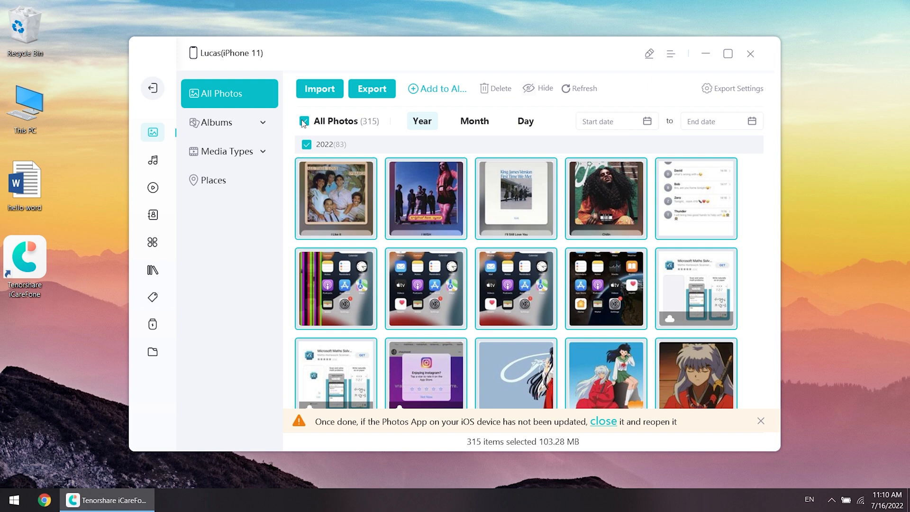
pyautogui.click(372, 88)
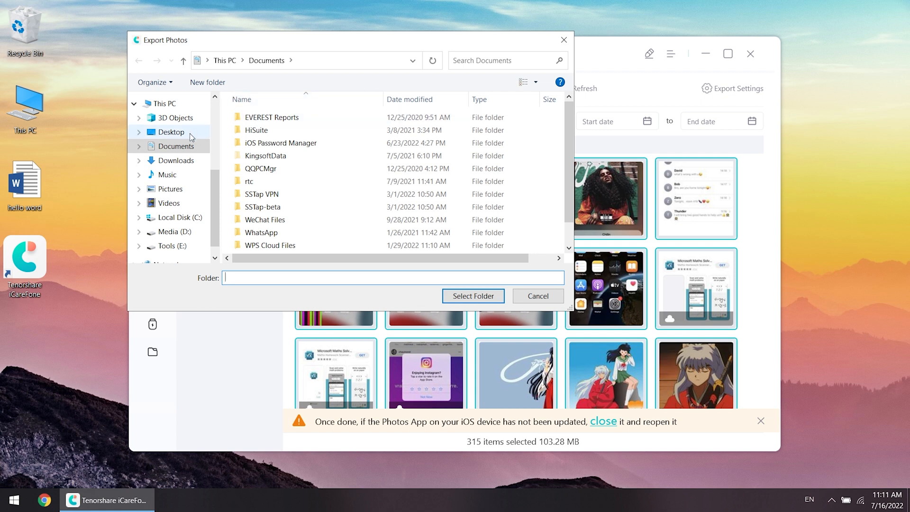
# - Export the photos to the Lucas Image folder on the Desktop and open it
pyautogui.click(170, 132)
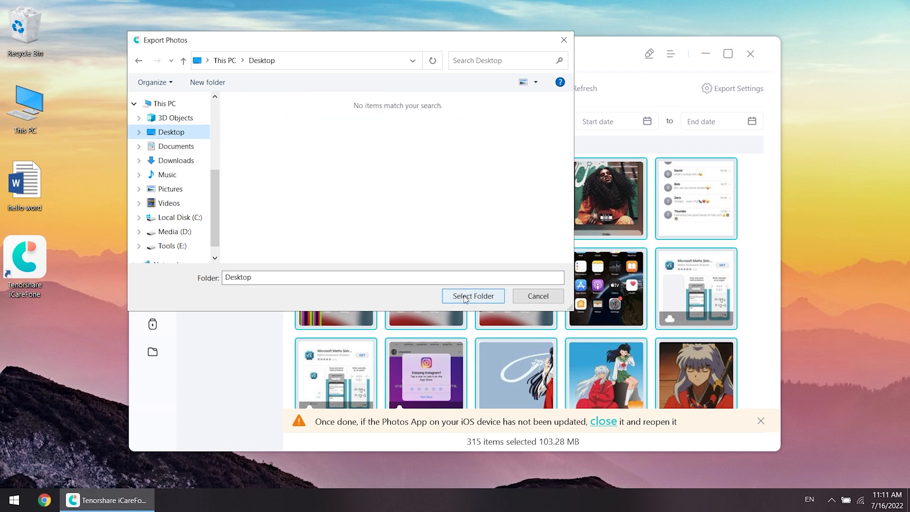
pyautogui.click(473, 296)
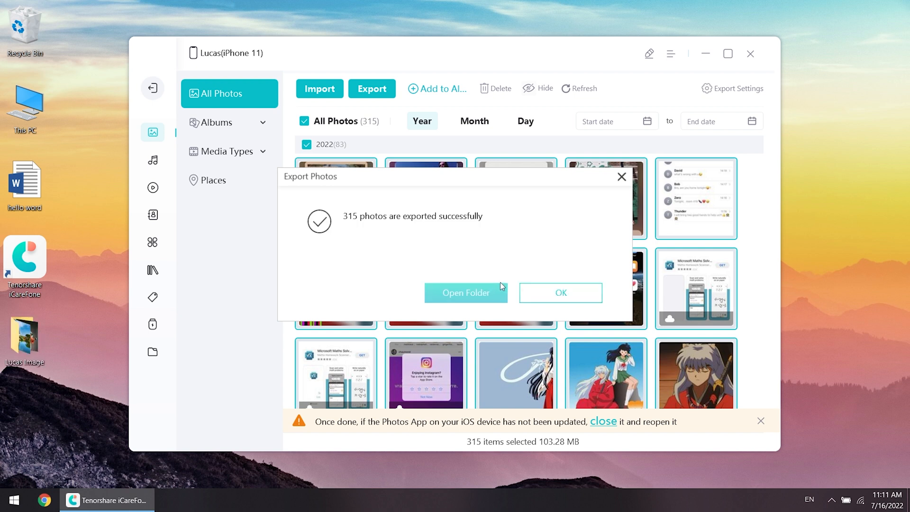
pyautogui.click(560, 292)
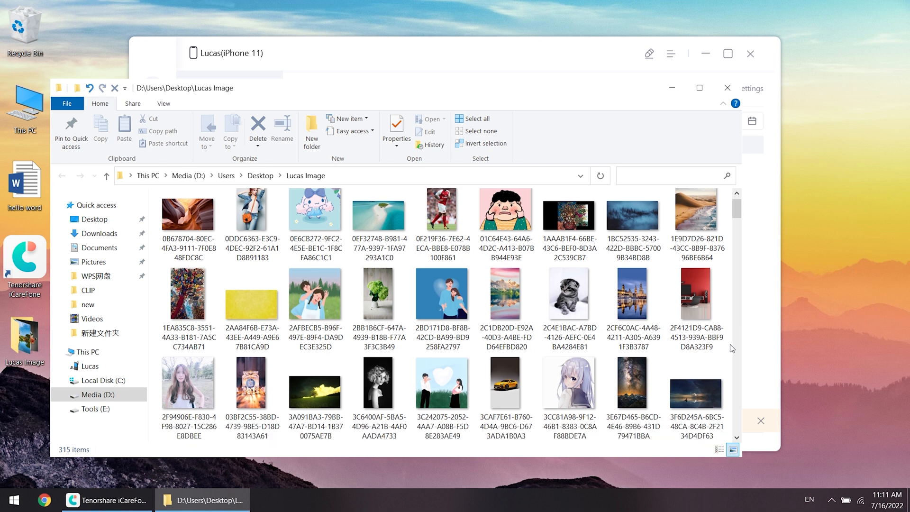
pyautogui.scroll(-3)
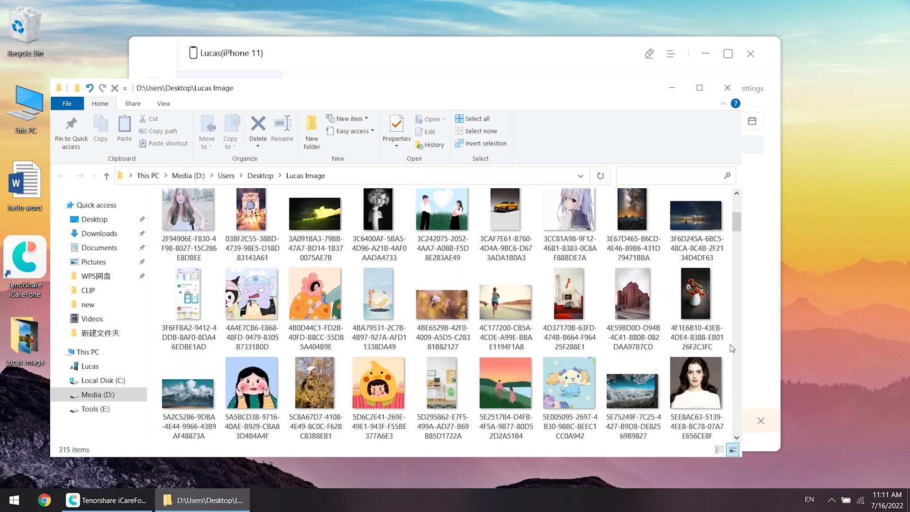
pyautogui.scroll(-3)
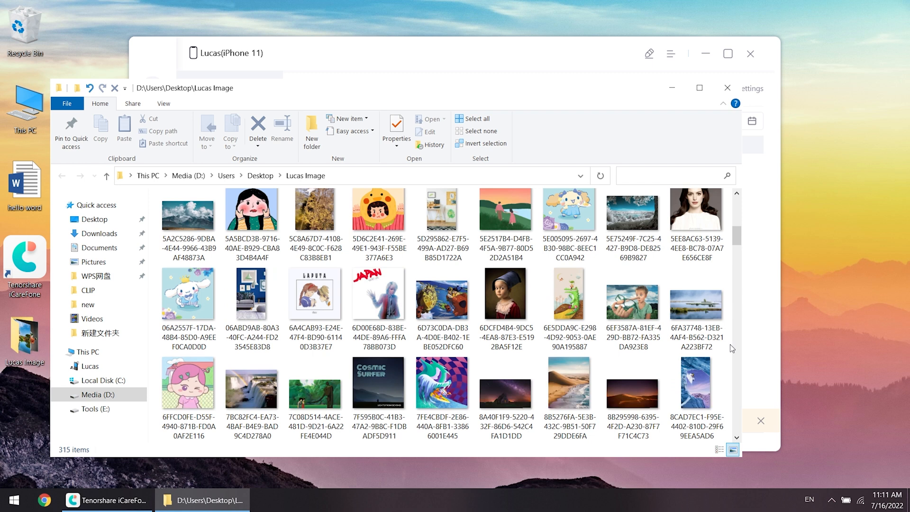
pyautogui.scroll(-3)
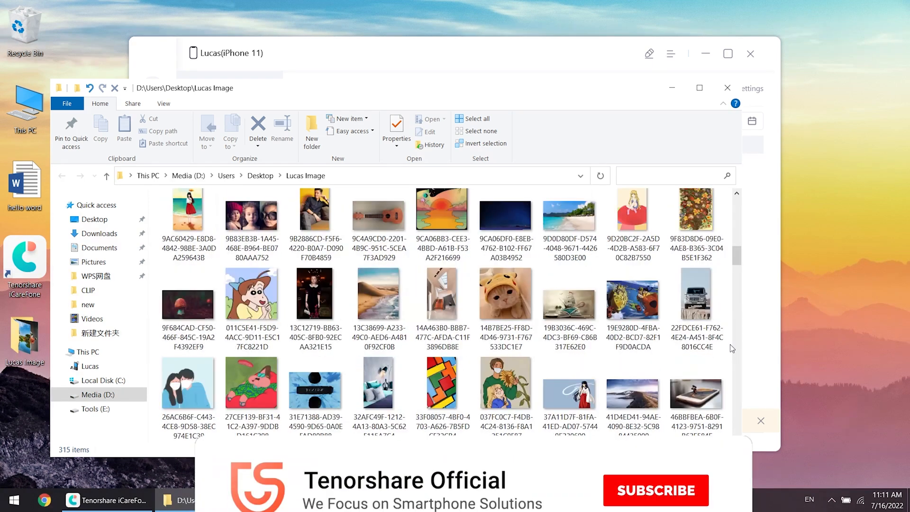
pyautogui.click(654, 489)
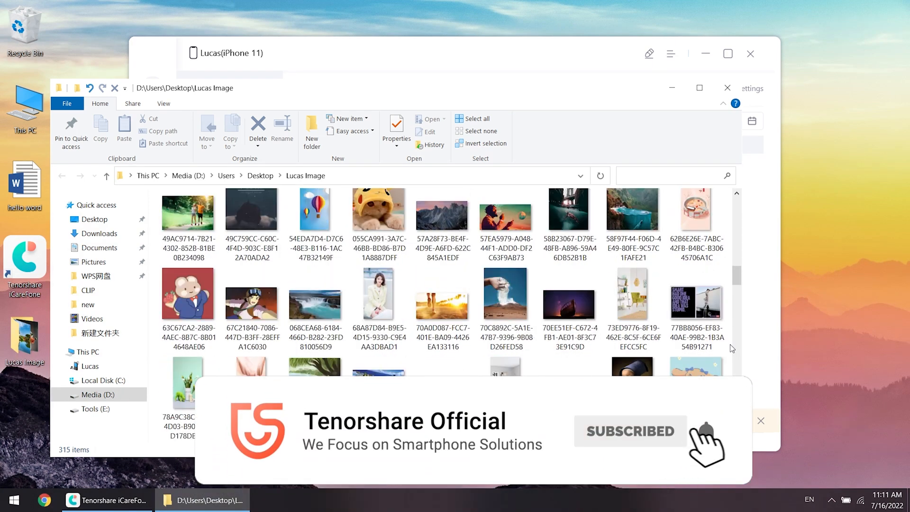
pyautogui.scroll(-3)
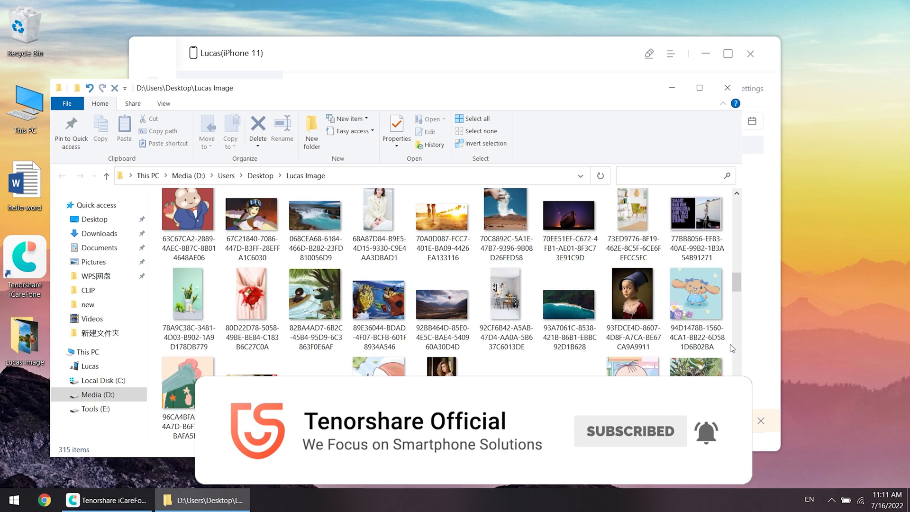